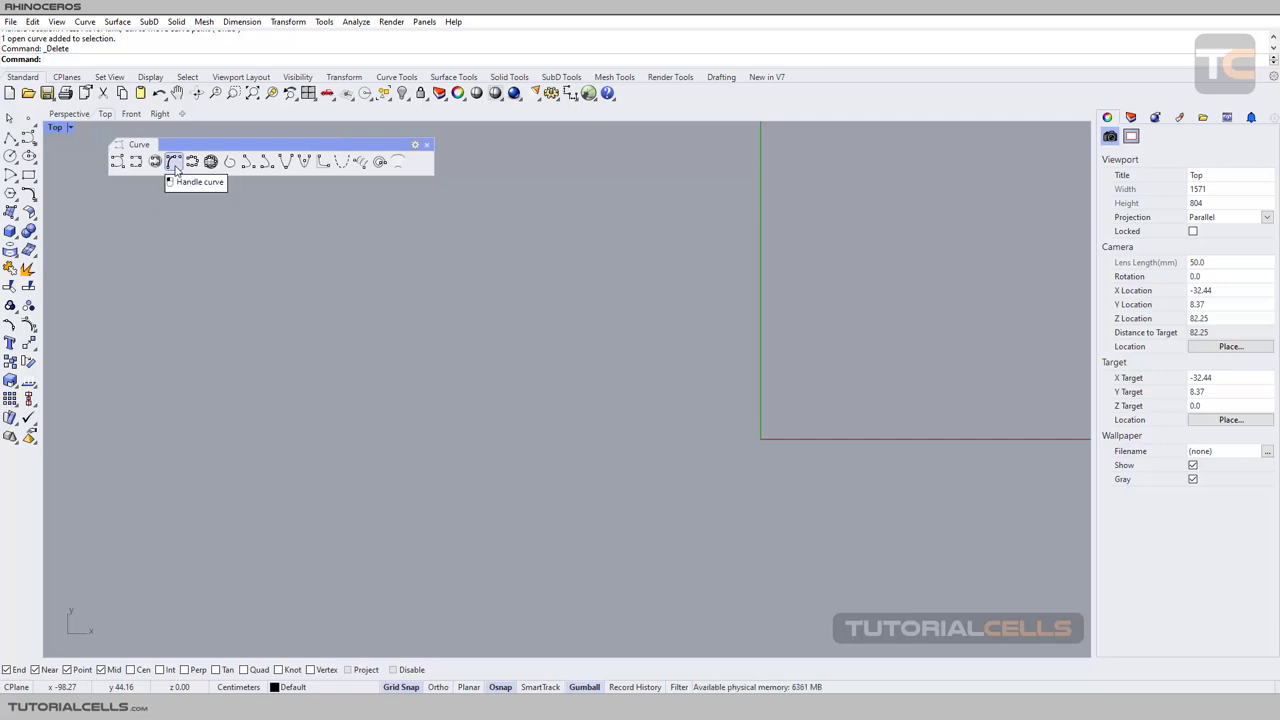
- Start a Handle Curve from the Curve toolbar to draw in the Top viewport
click(172, 160)
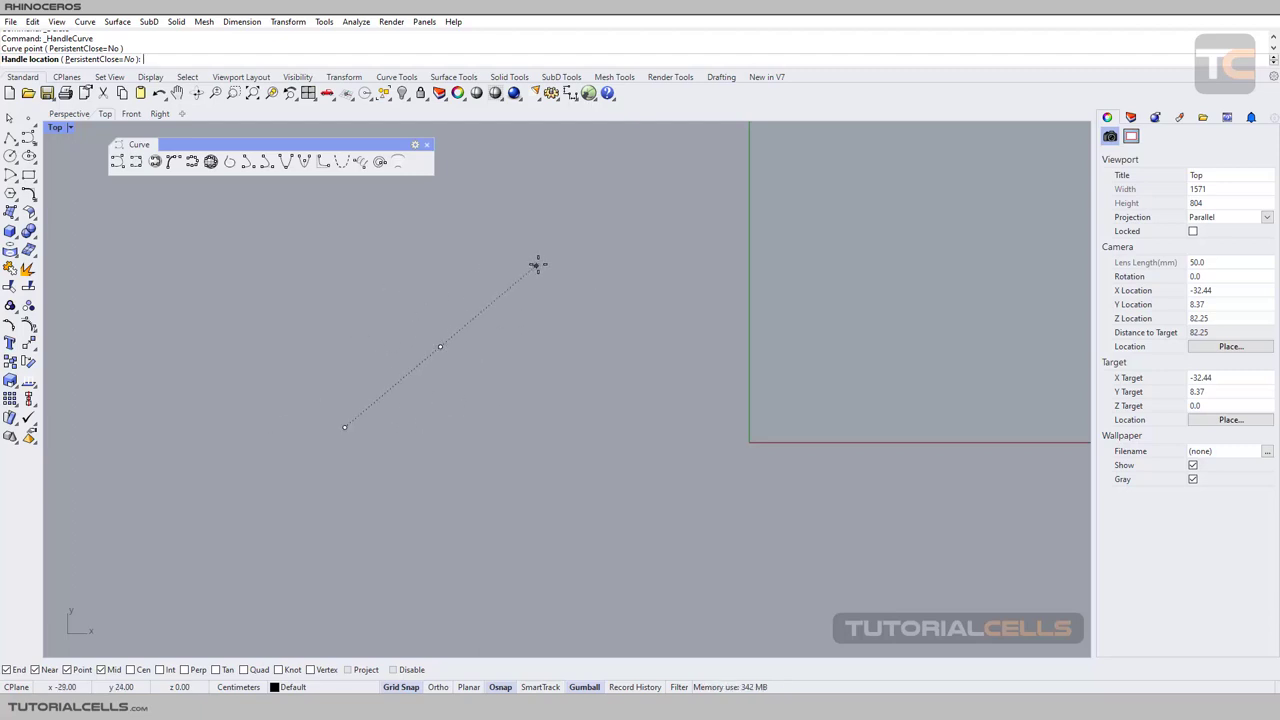
- Set the first point's tangent handle and place the next curve point in Top view
click(630, 376)
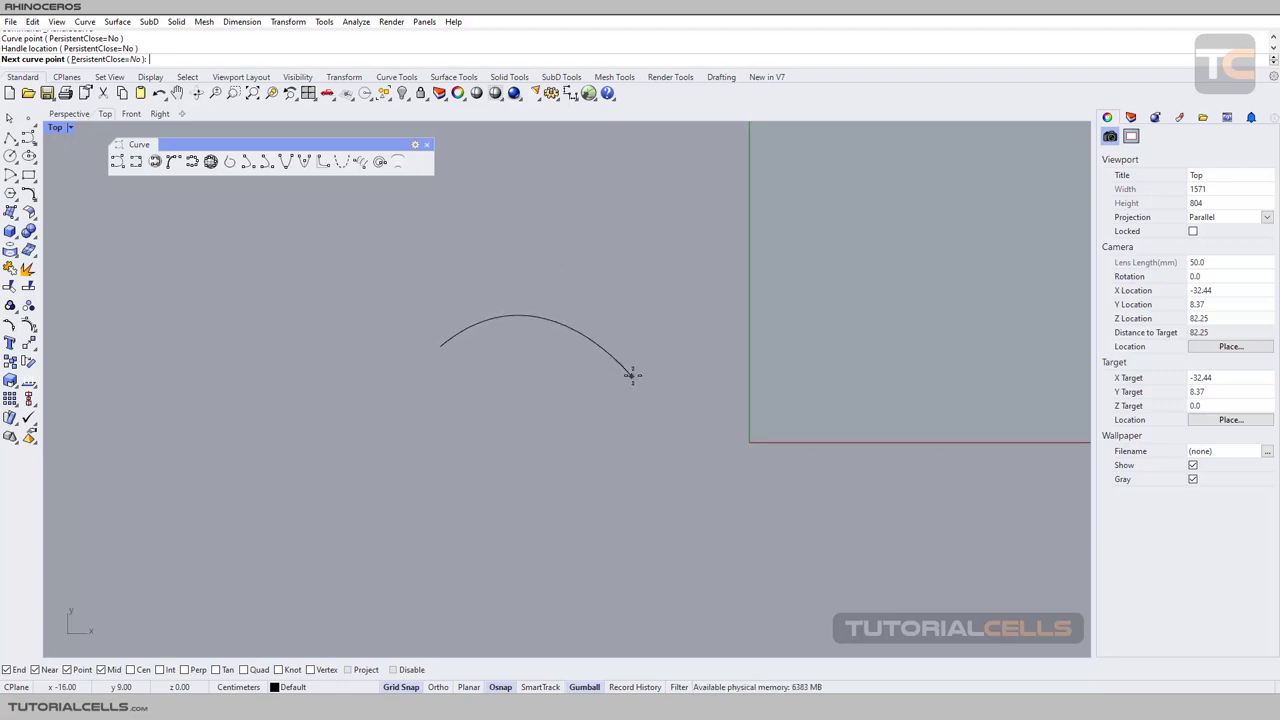
click(488, 456)
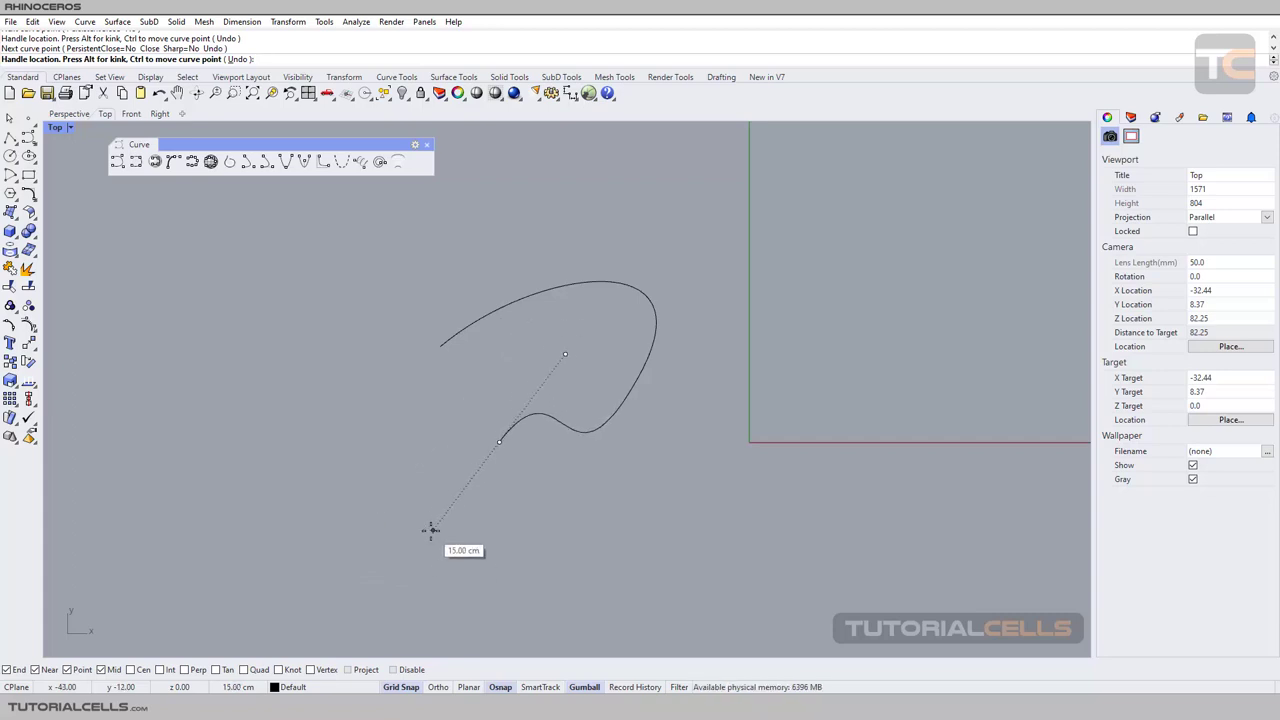
mouse_move(440, 528)
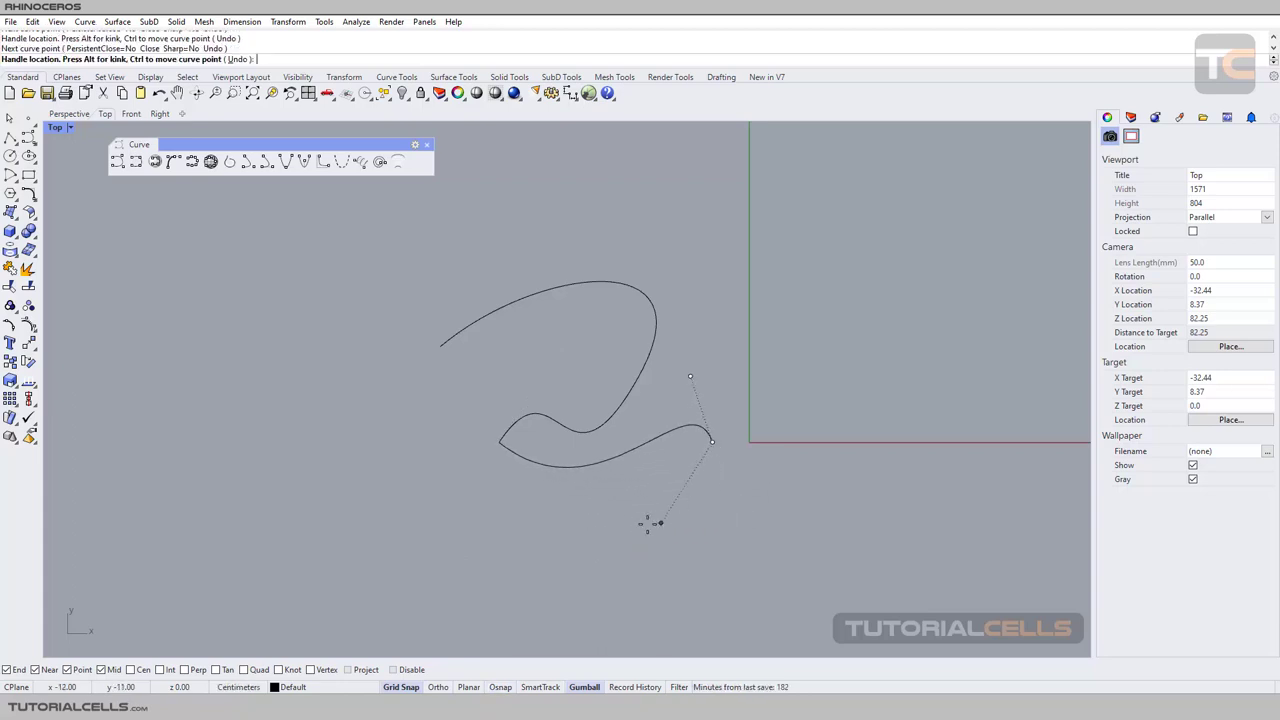
- Place the last point, close the curve, and select it to show its control points
click(400, 420)
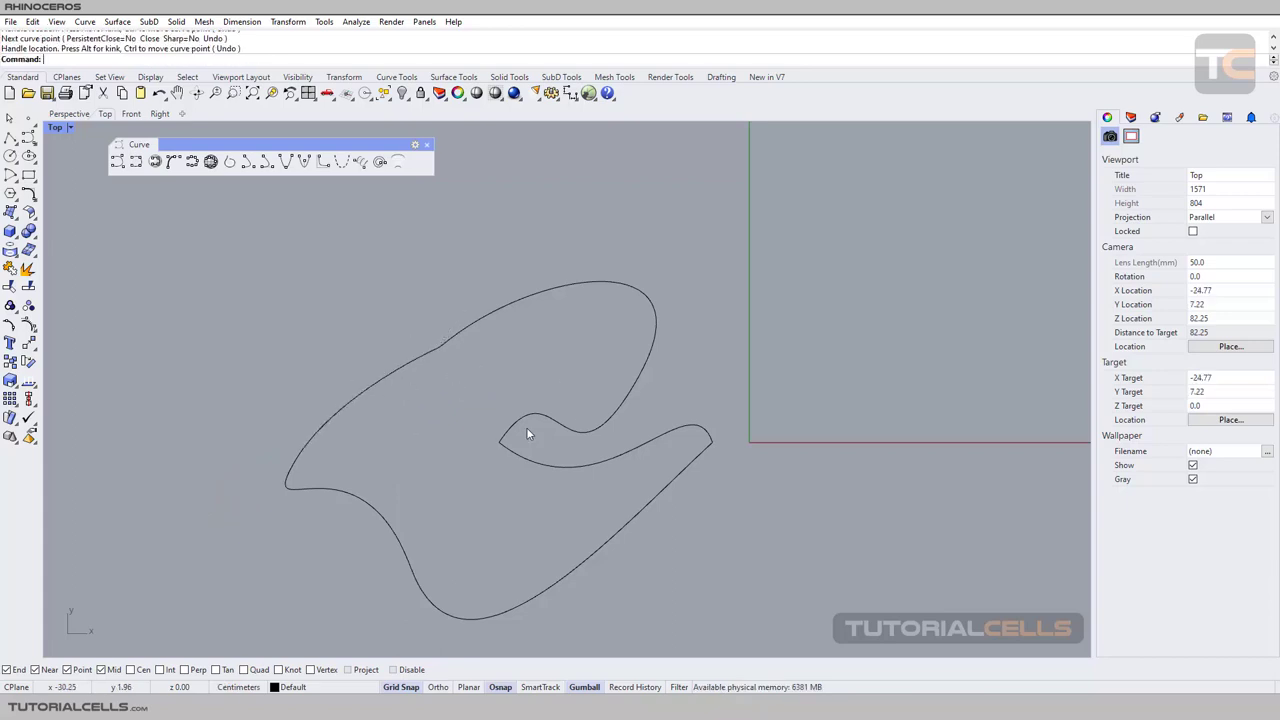
click(528, 432)
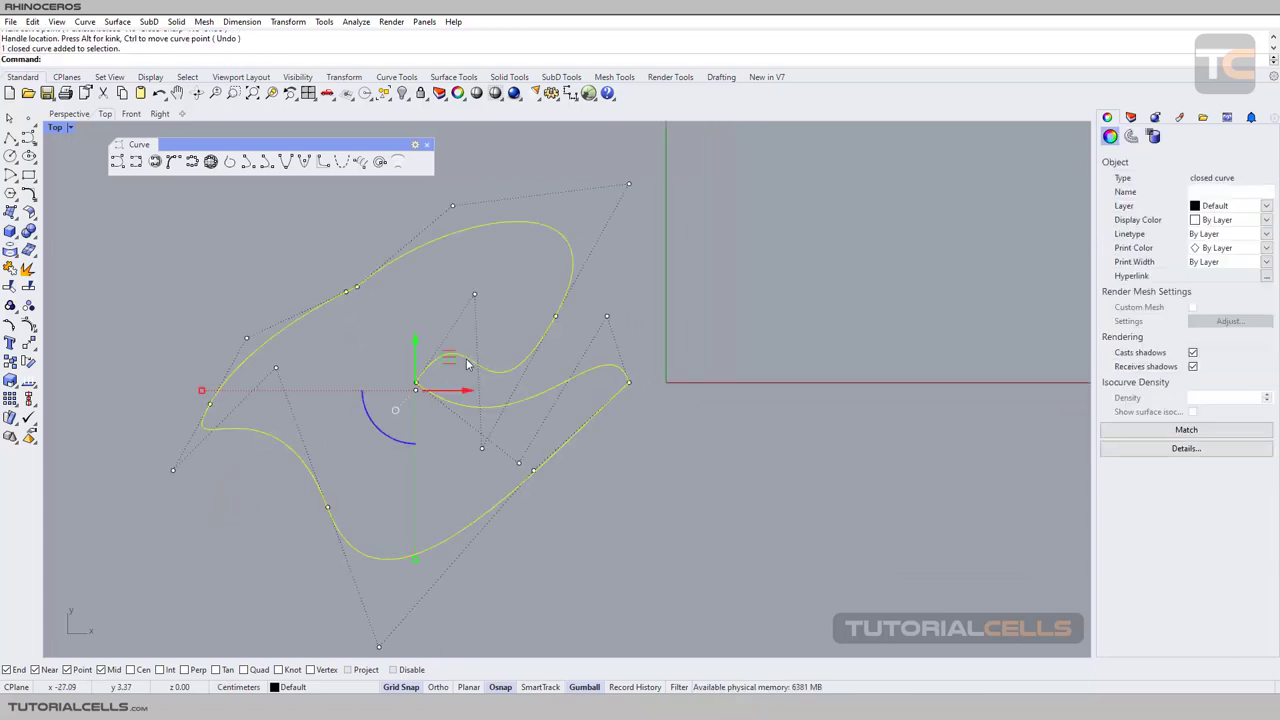